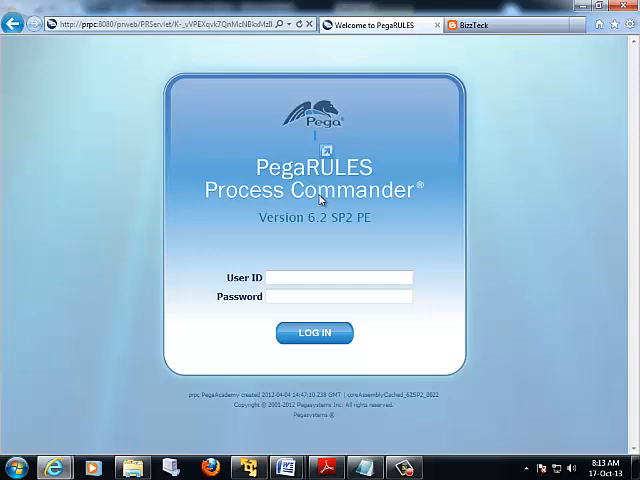
{"action": "mouse_move", "coordinate": [446, 220]}
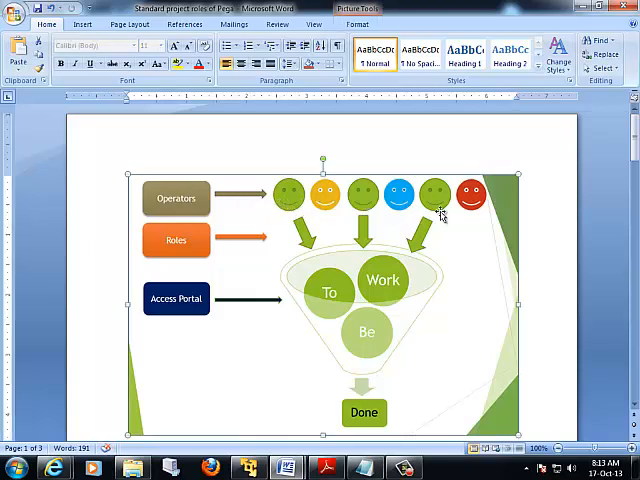
{"action": "mouse_move", "coordinate": [468, 216]}
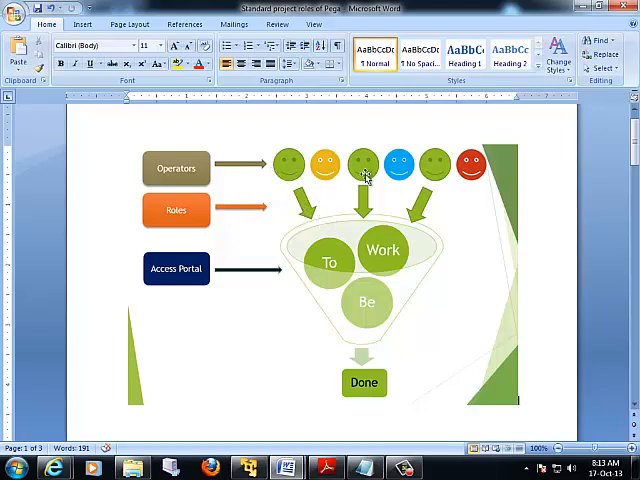
{"action": "mouse_move", "coordinate": [424, 212]}
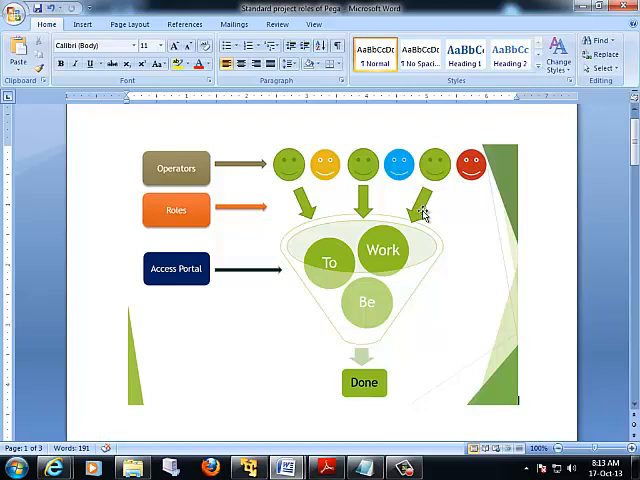
{"action": "mouse_move", "coordinate": [256, 264]}
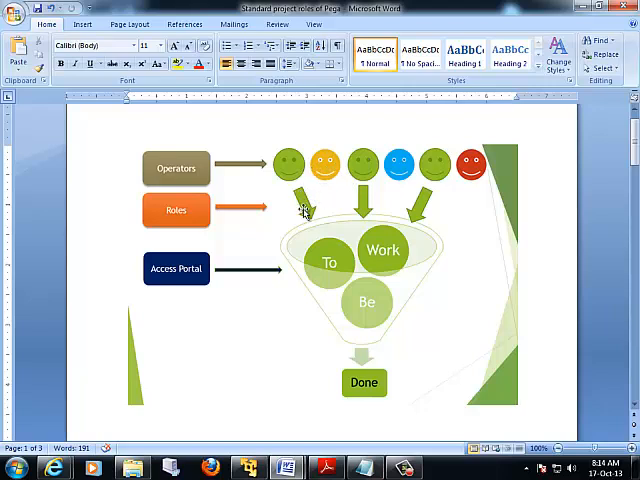
{"action": "mouse_move", "coordinate": [356, 264]}
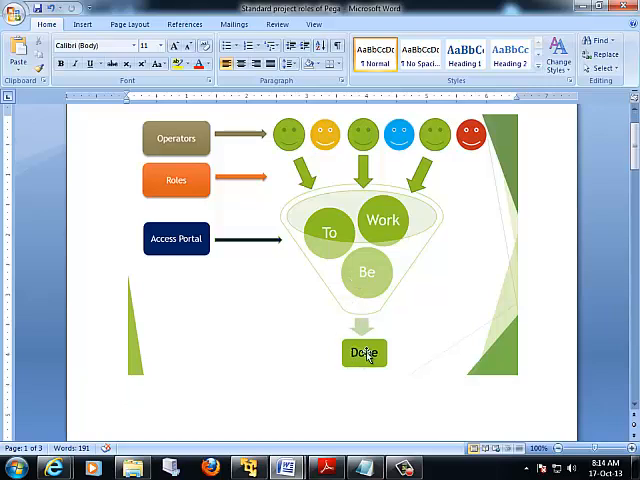
Scroll to the Pega roles table and mark the Case Worker Portal entry
{"action": "scroll", "scroll_direction": "down", "scroll_amount": 3}
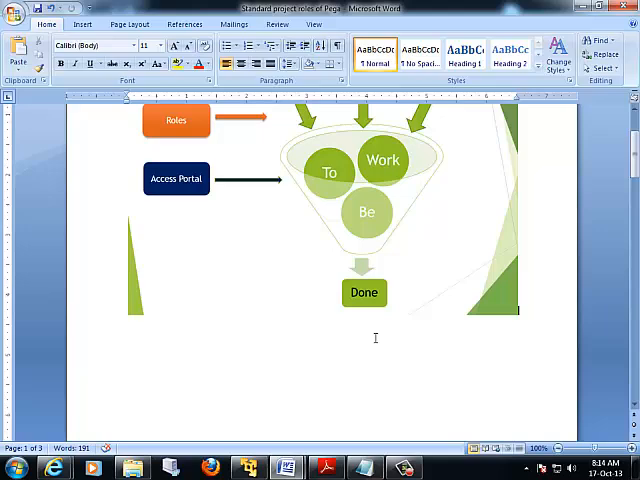
{"action": "scroll", "scroll_direction": "down", "scroll_amount": 3}
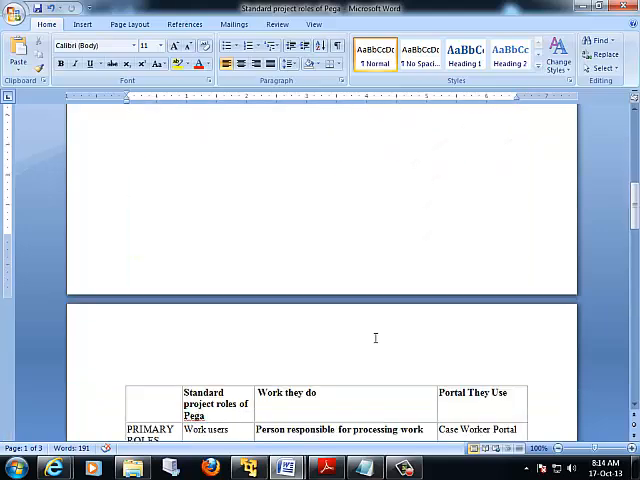
{"action": "scroll", "scroll_direction": "down", "scroll_amount": 3}
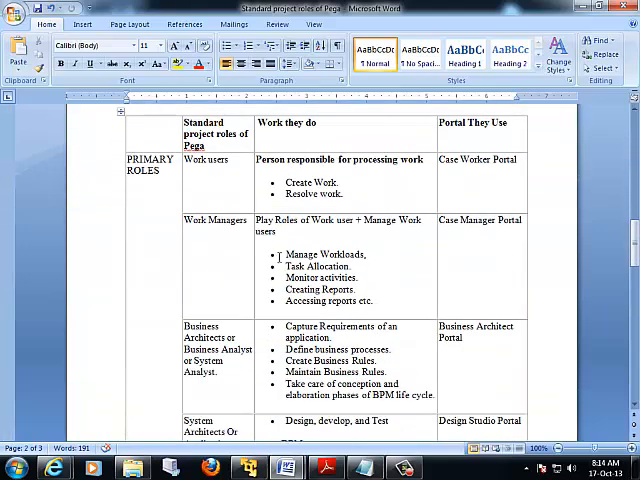
{"action": "double_click", "coordinate": [200, 160]}
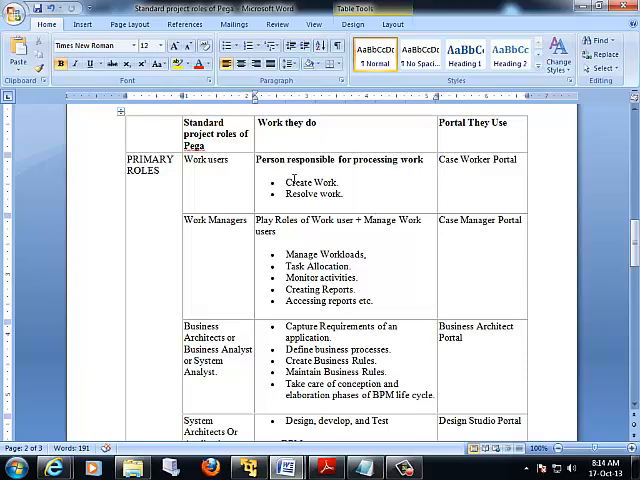
{"action": "left_click_drag", "start_coordinate": [286, 182], "coordinate": [336, 196]}
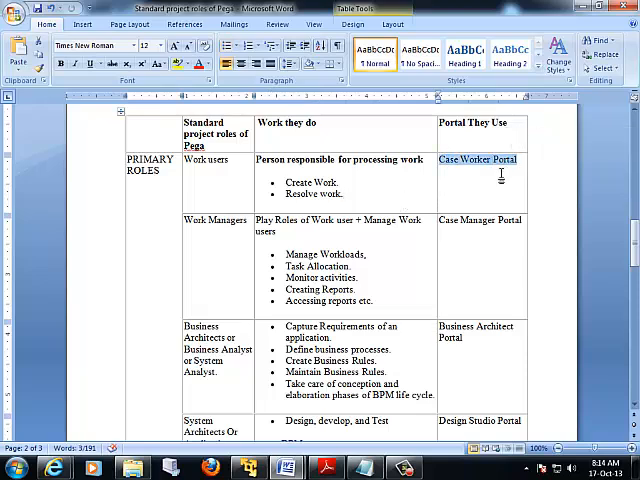
Highlight further role entries for work users, managers and architects while explaining
{"action": "double_click", "coordinate": [216, 220]}
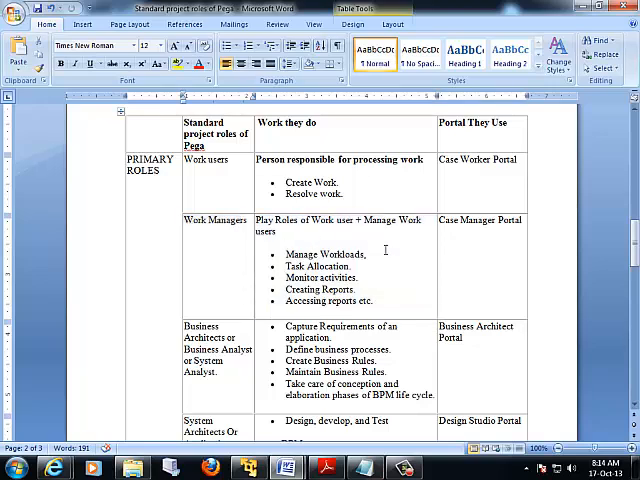
{"action": "scroll", "scroll_direction": "down", "scroll_amount": 3}
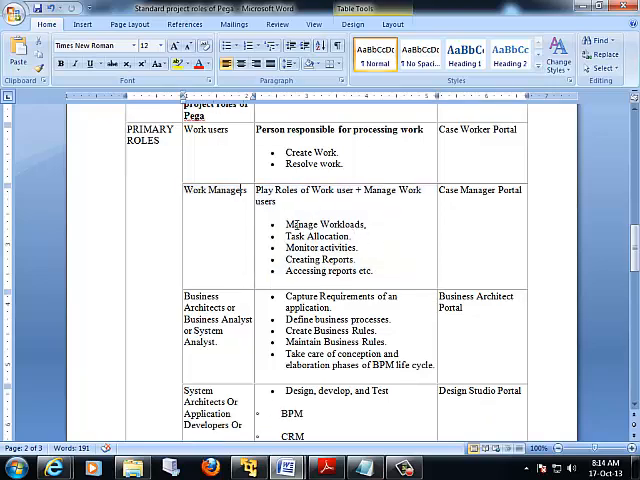
{"action": "double_click", "coordinate": [300, 224]}
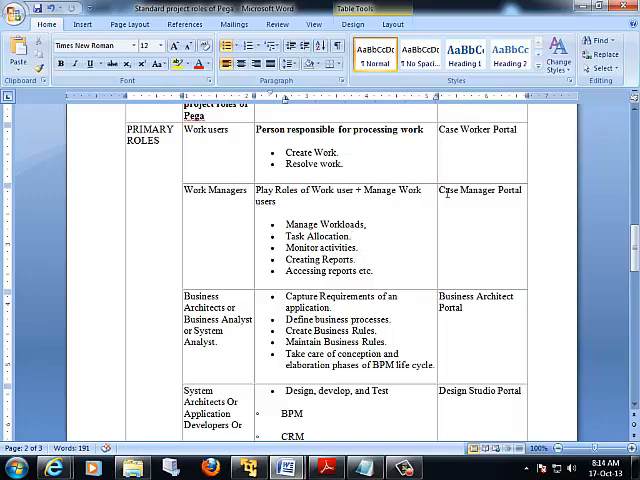
{"action": "double_click", "coordinate": [460, 190]}
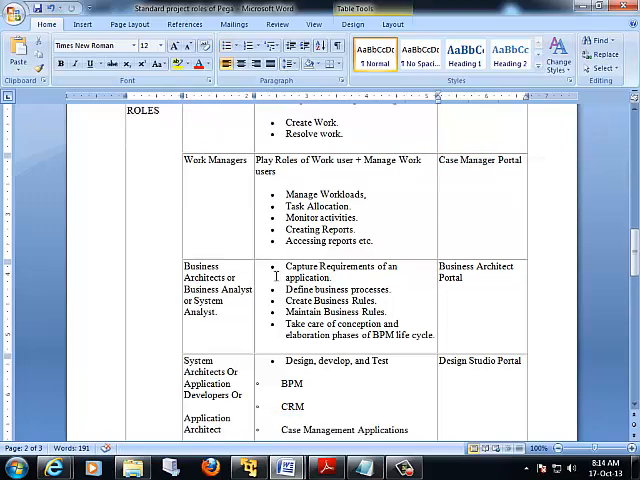
Scroll the roles table down to the System Architects and Other Roles rows
{"action": "scroll", "scroll_direction": "down", "scroll_amount": 3}
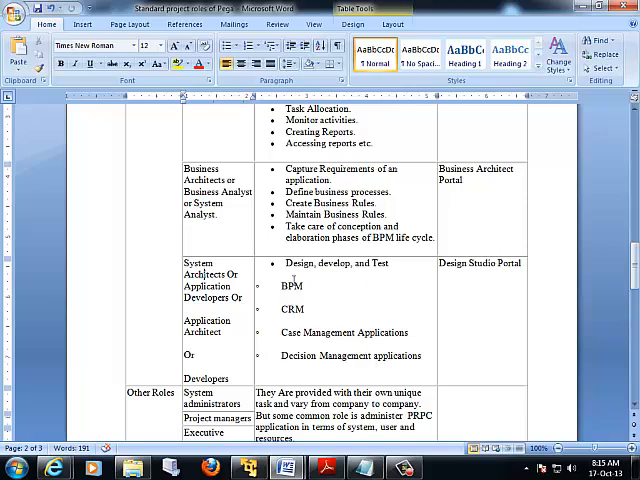
{"action": "scroll", "scroll_direction": "down", "scroll_amount": 3}
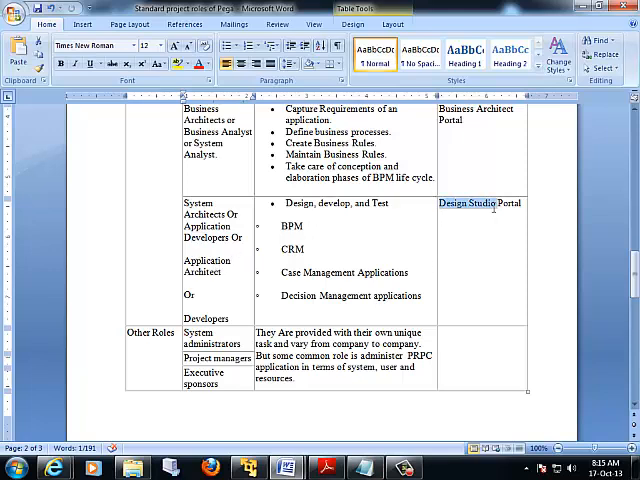
{"action": "scroll", "scroll_direction": "down", "scroll_amount": 3}
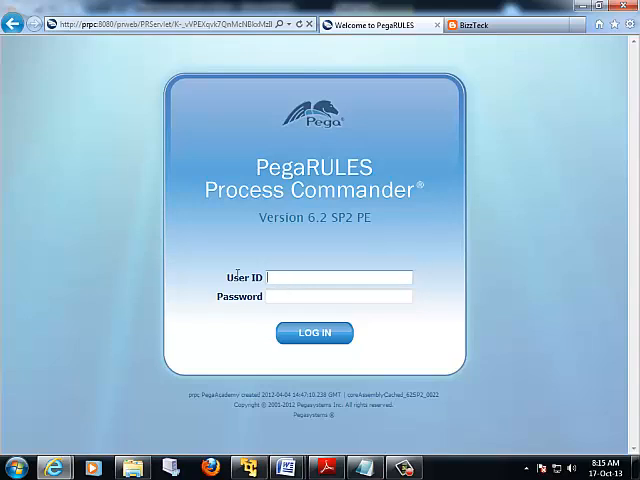
Log in to PegaRULES Process Commander with the work user's ID 'user' and password
{"action": "left_click", "coordinate": [340, 276]}
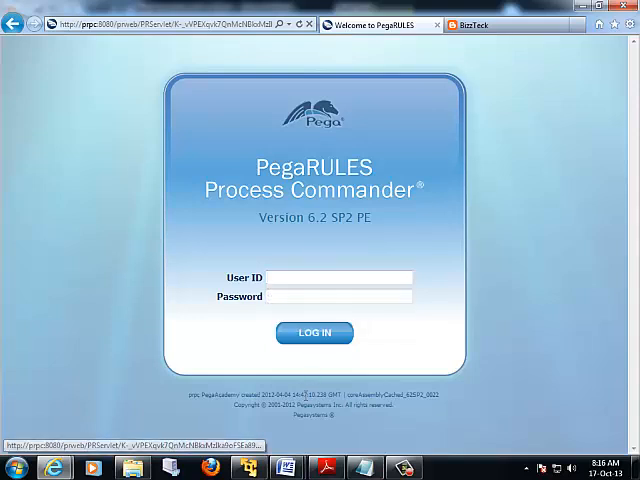
{"action": "left_click", "coordinate": [340, 276]}
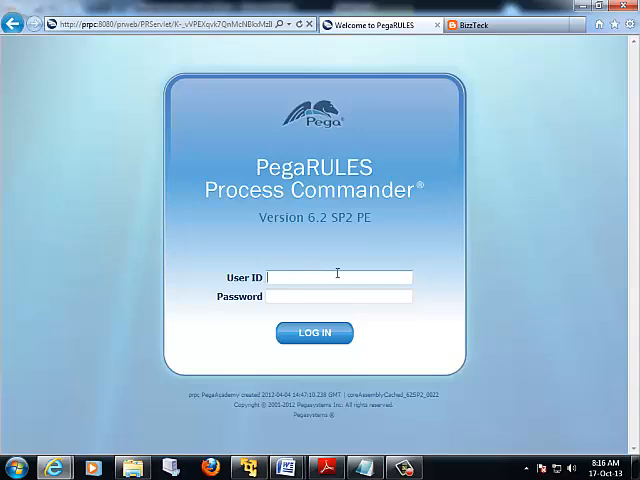
{"action": "mouse_move", "coordinate": [288, 466]}
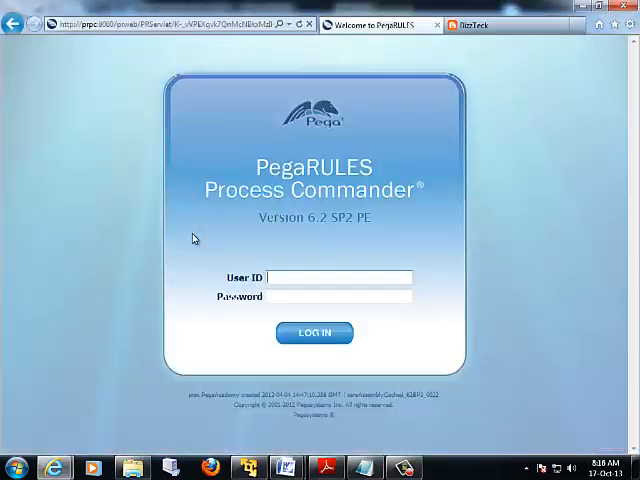
{"action": "left_click", "coordinate": [340, 278]}
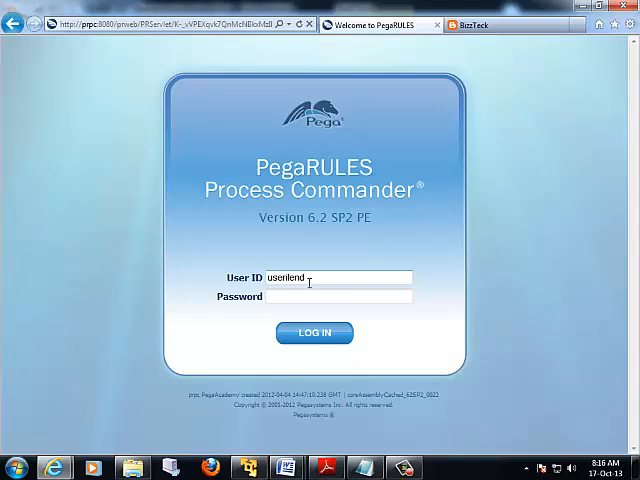
{"action": "type", "text": "user"}
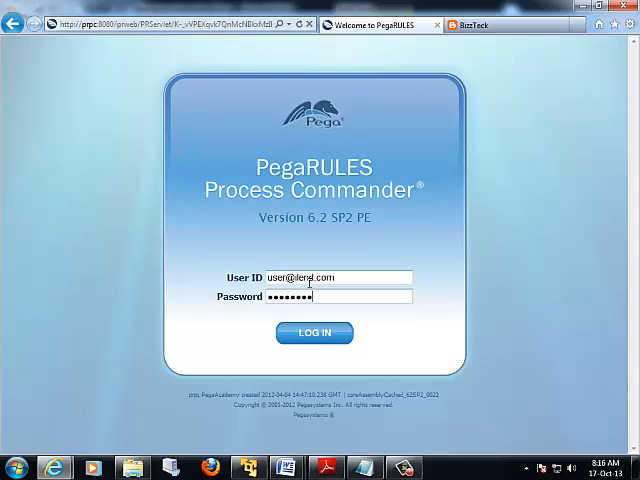
{"action": "left_click", "coordinate": [314, 332]}
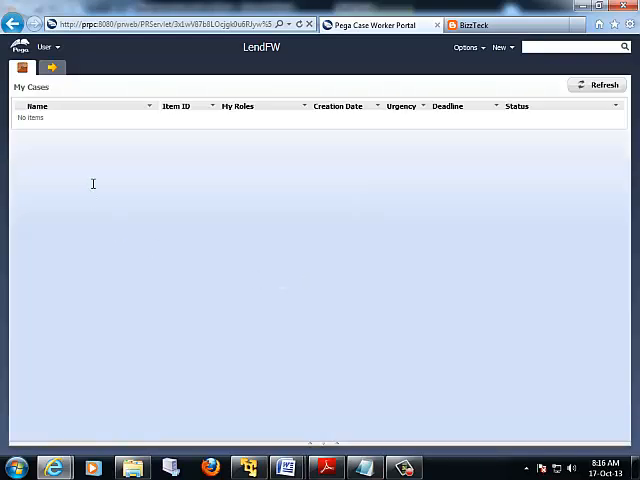
{"action": "mouse_move", "coordinate": [52, 68]}
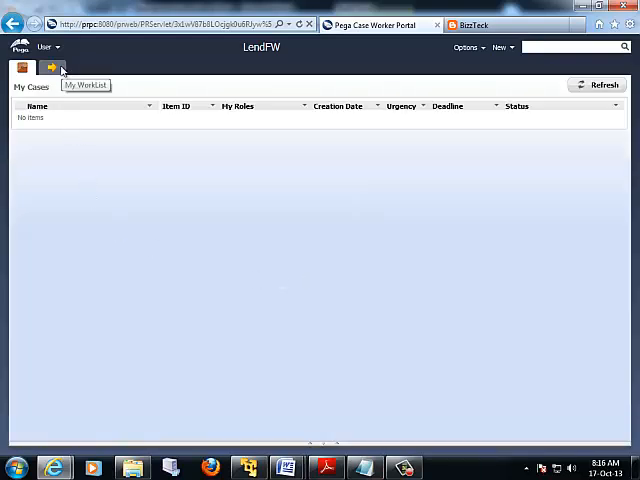
{"action": "mouse_move", "coordinate": [332, 40]}
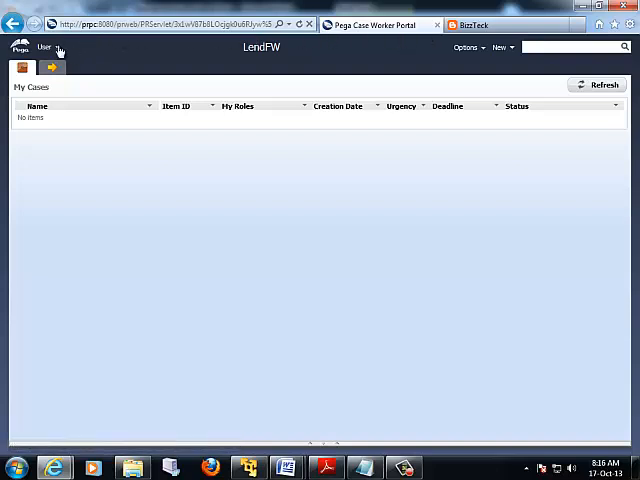
Review the Case Worker portal's empty My Cases worklist
{"action": "left_click", "coordinate": [44, 48]}
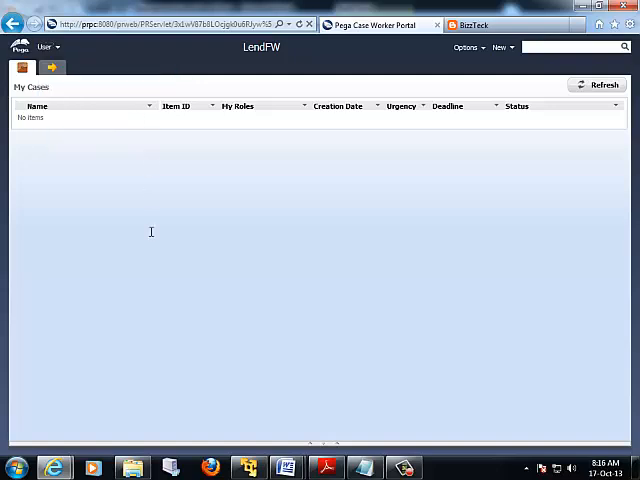
{"action": "mouse_move", "coordinate": [148, 232]}
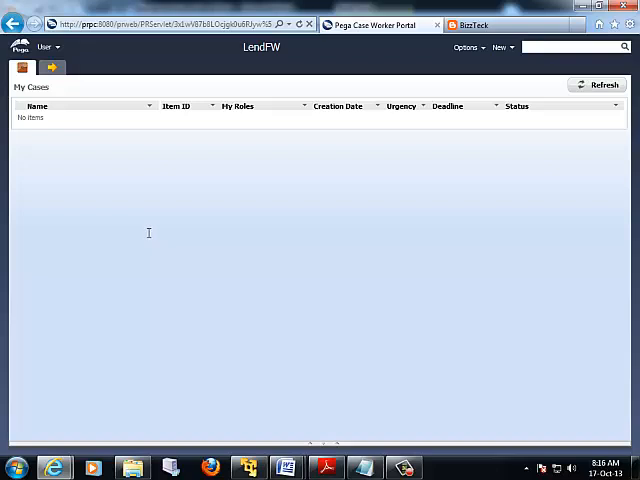